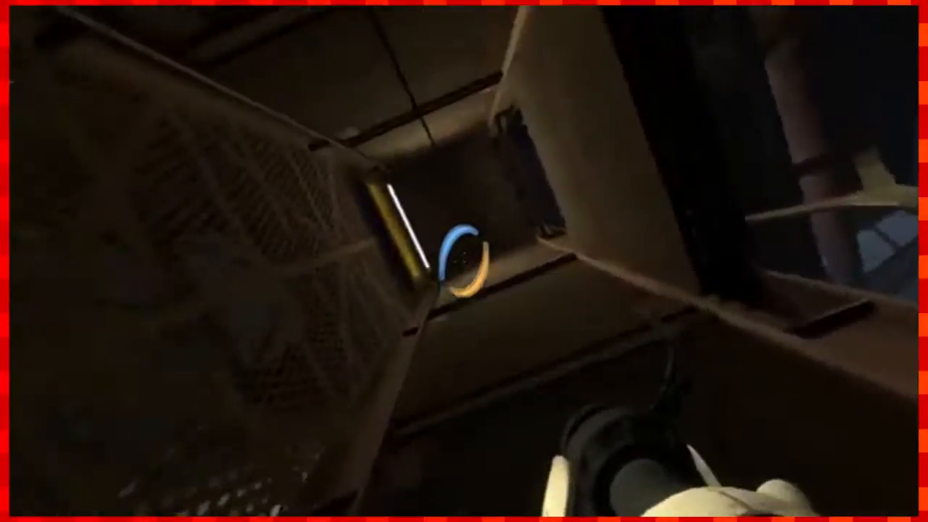
pyautogui.moveTo(464, 261)
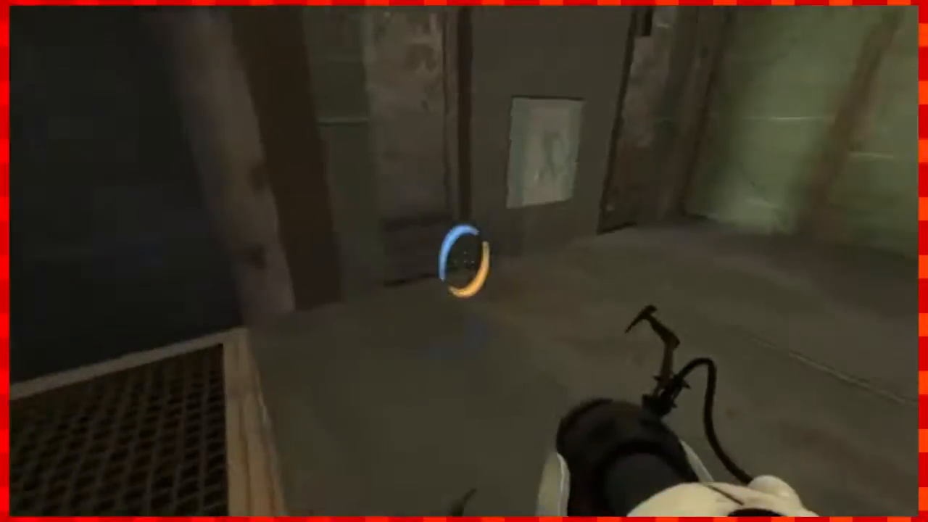
pyautogui.moveTo(464, 261)
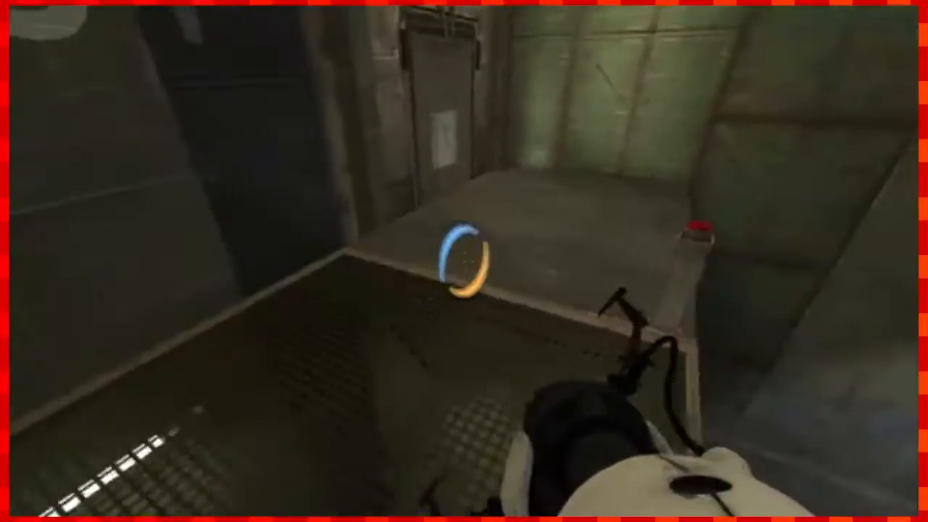
pyautogui.moveTo(464, 261)
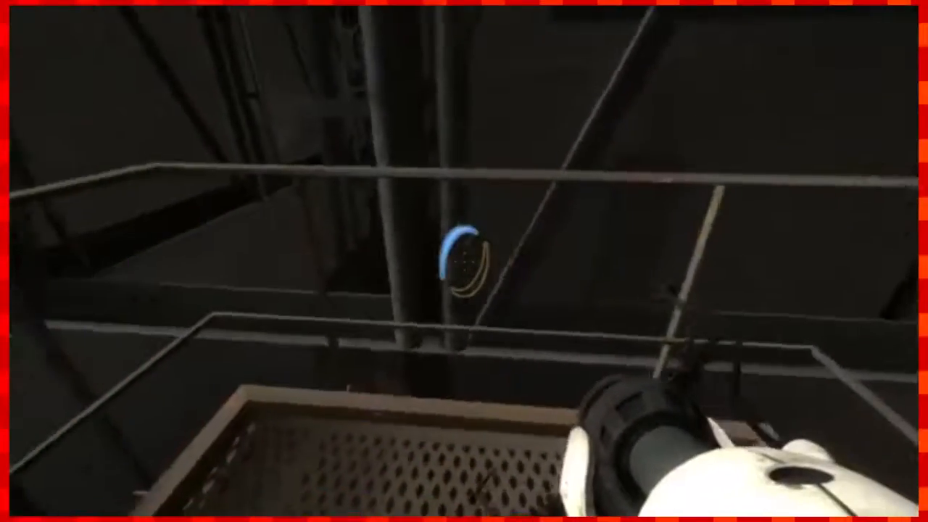
pyautogui.moveTo(464, 261)
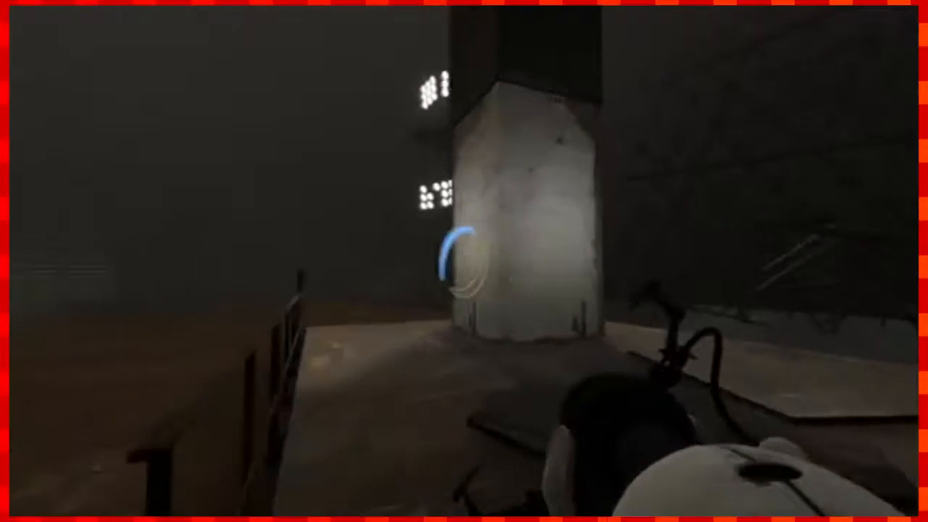
pyautogui.moveTo(464, 261)
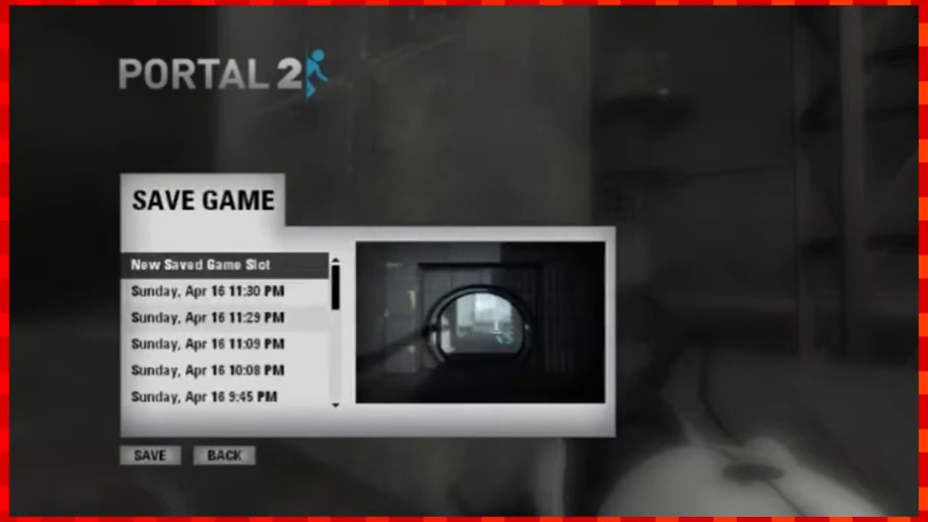
pyautogui.click(149, 455)
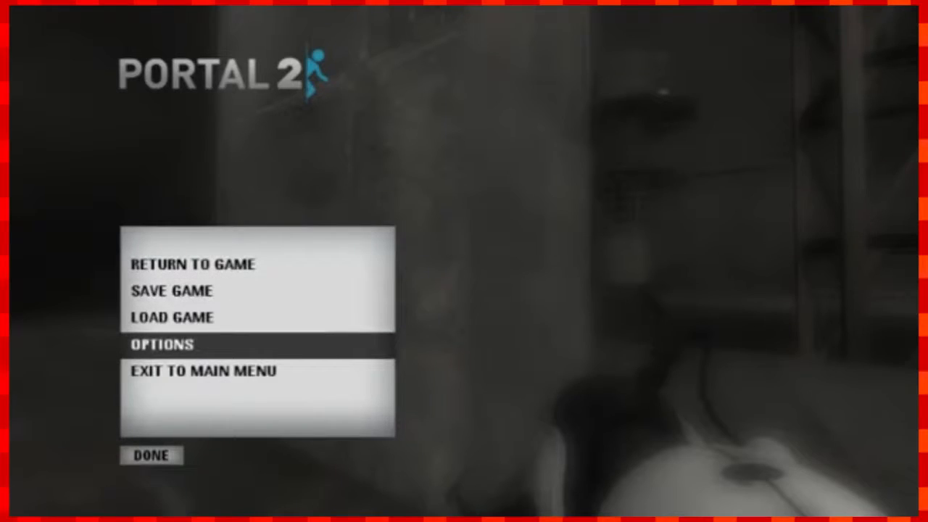
pyautogui.click(193, 264)
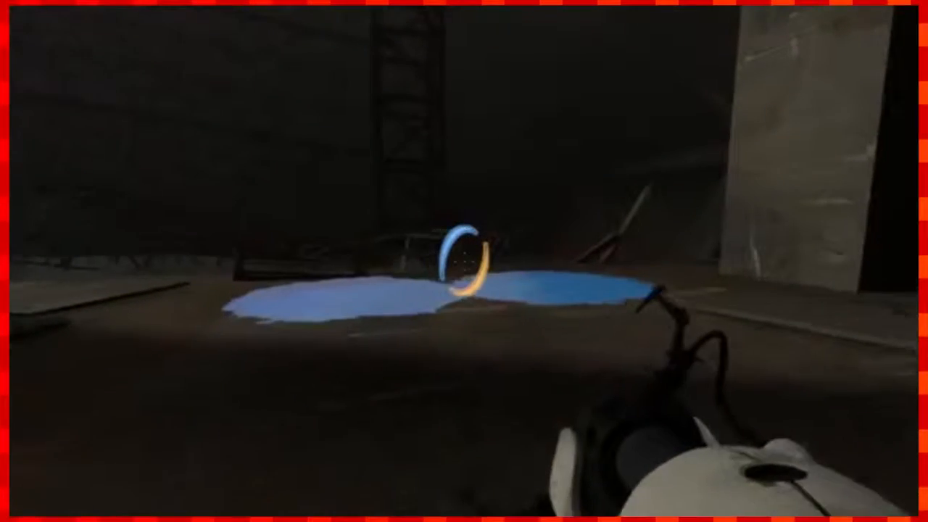
pyautogui.moveTo(464, 261)
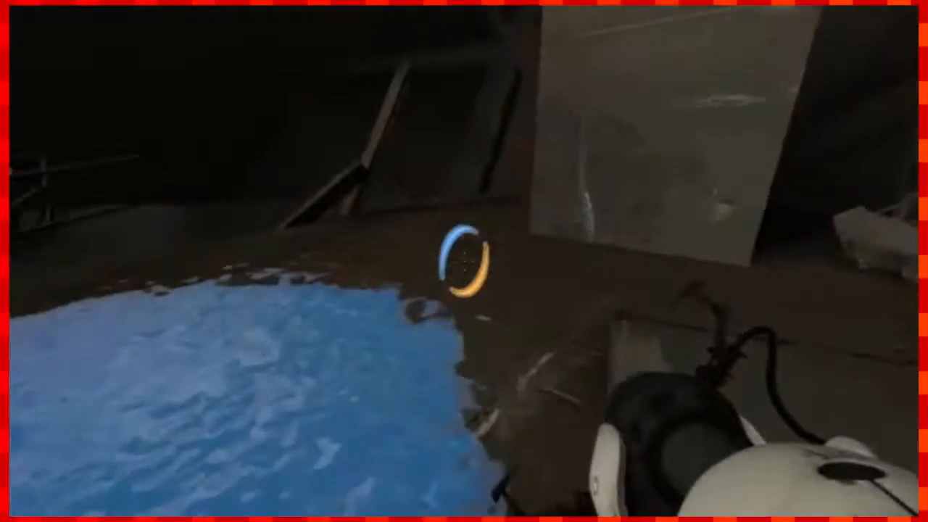